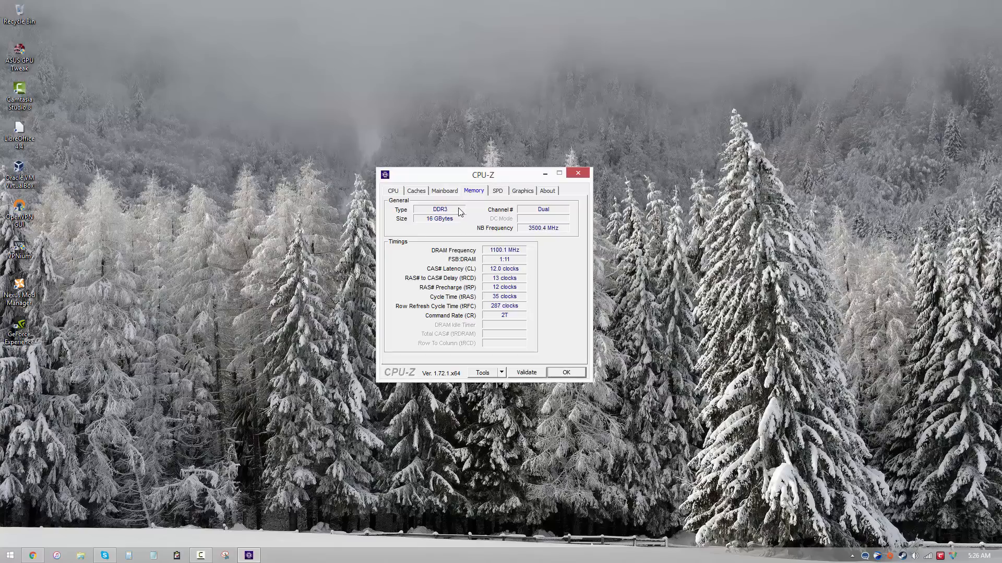
Step: Show slot #1's 8192 MB Kingston DDR3 module details with its JEDEC timings table
left_click(497, 190)
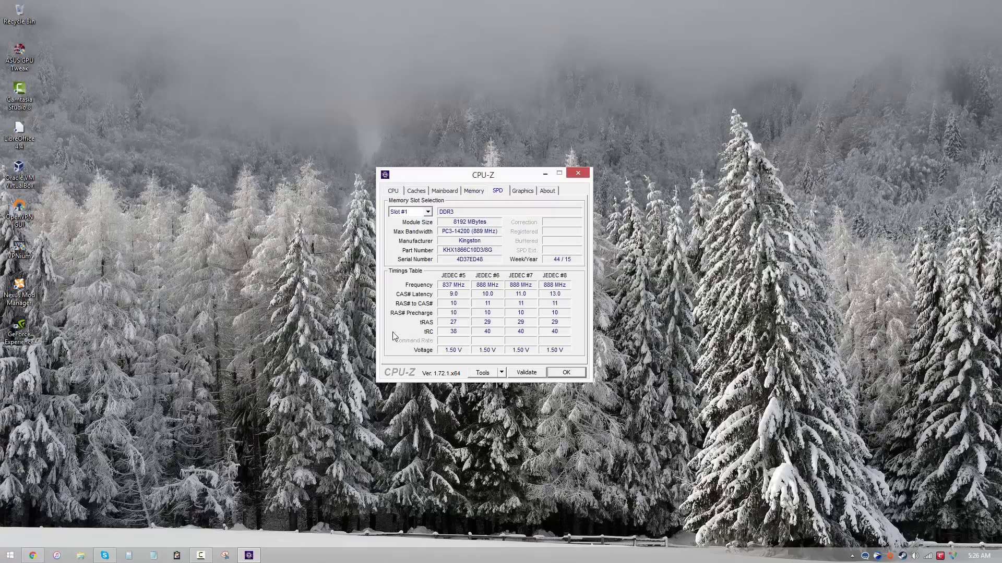
mouse_move(574, 207)
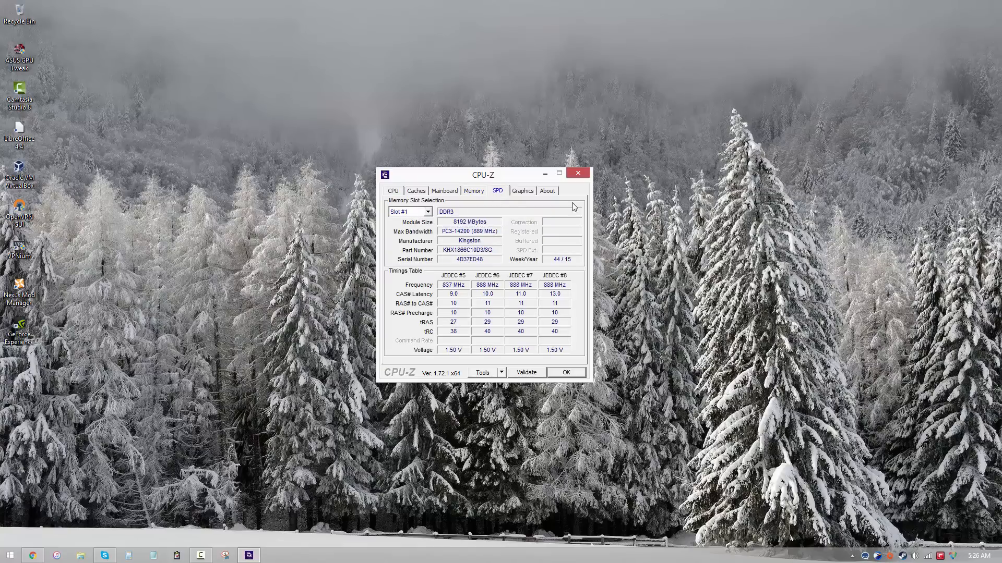
mouse_move(572, 353)
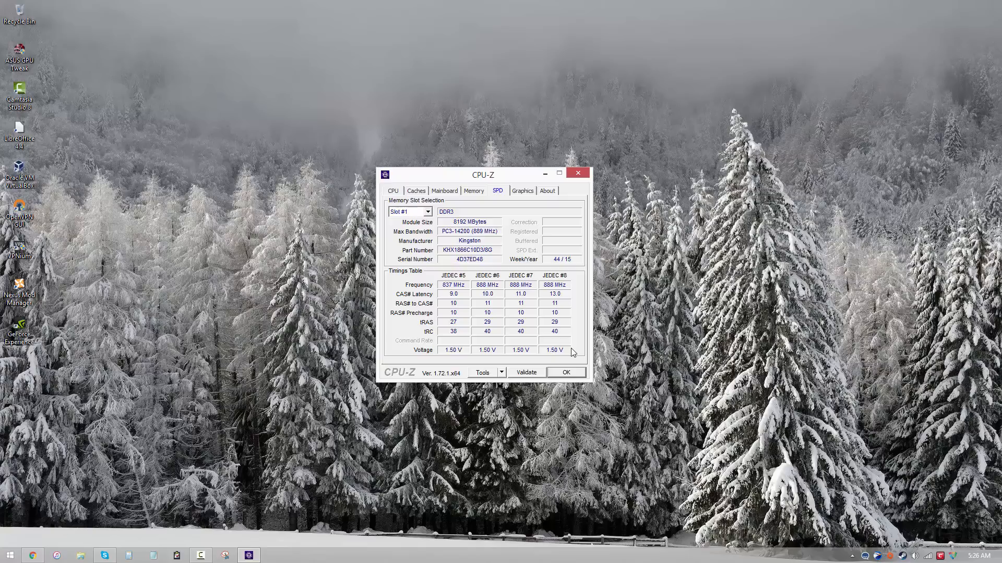
left_click(426, 212)
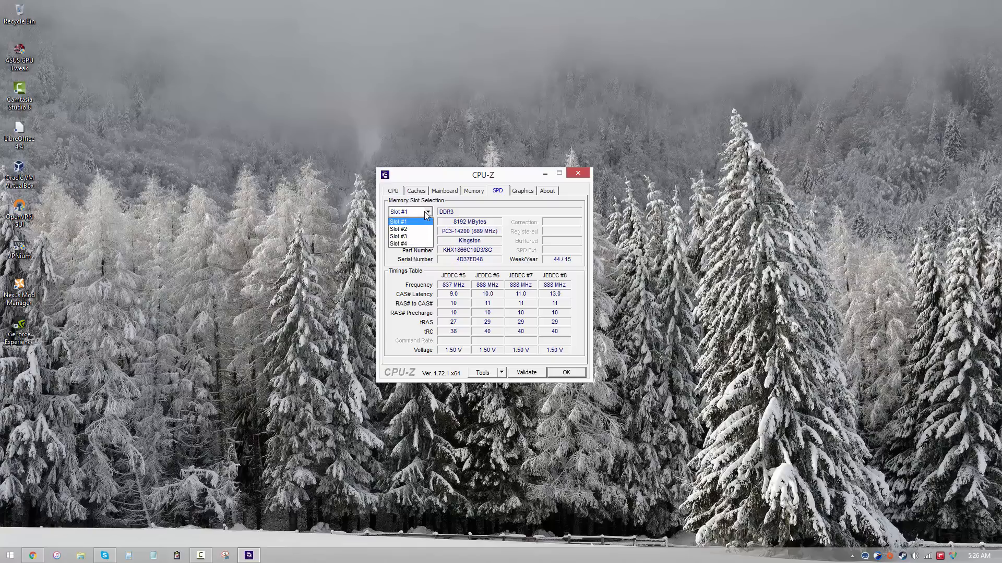
mouse_move(414, 226)
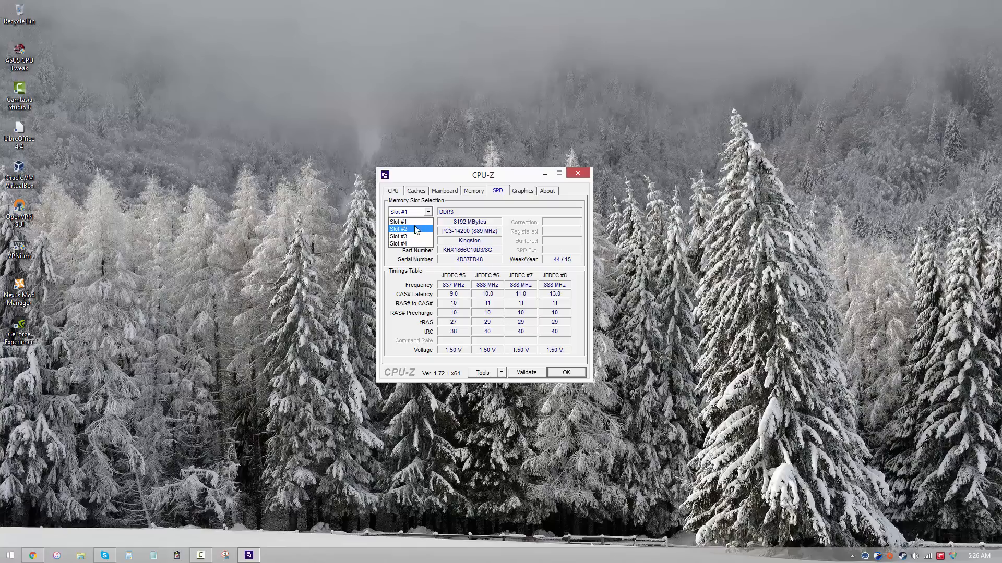
left_click(399, 228)
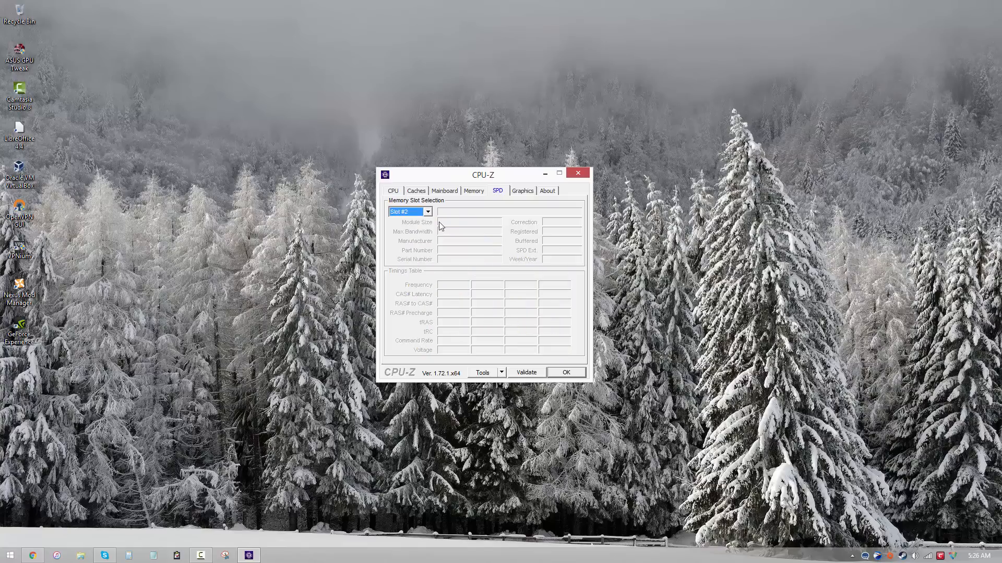
mouse_move(428, 244)
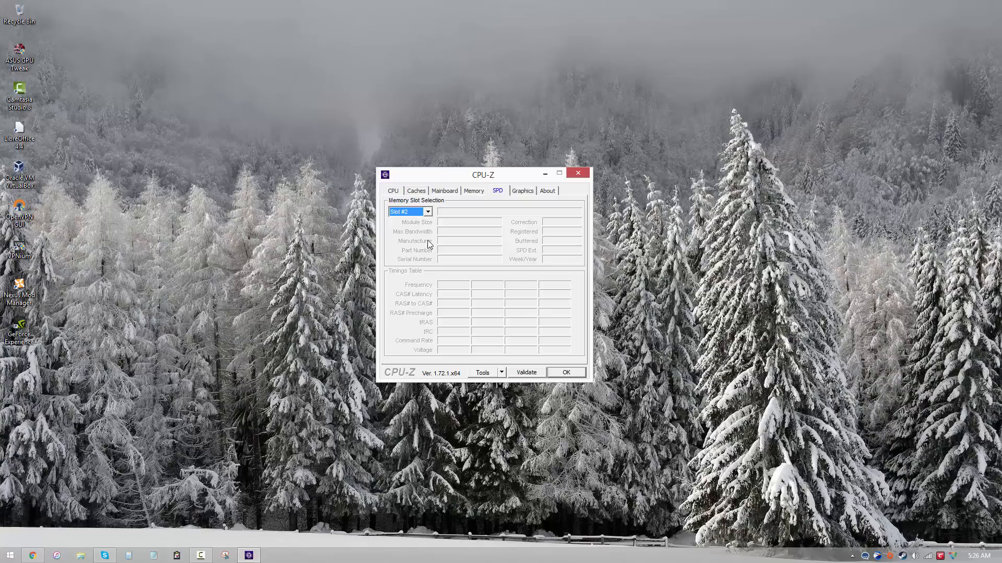
mouse_move(434, 303)
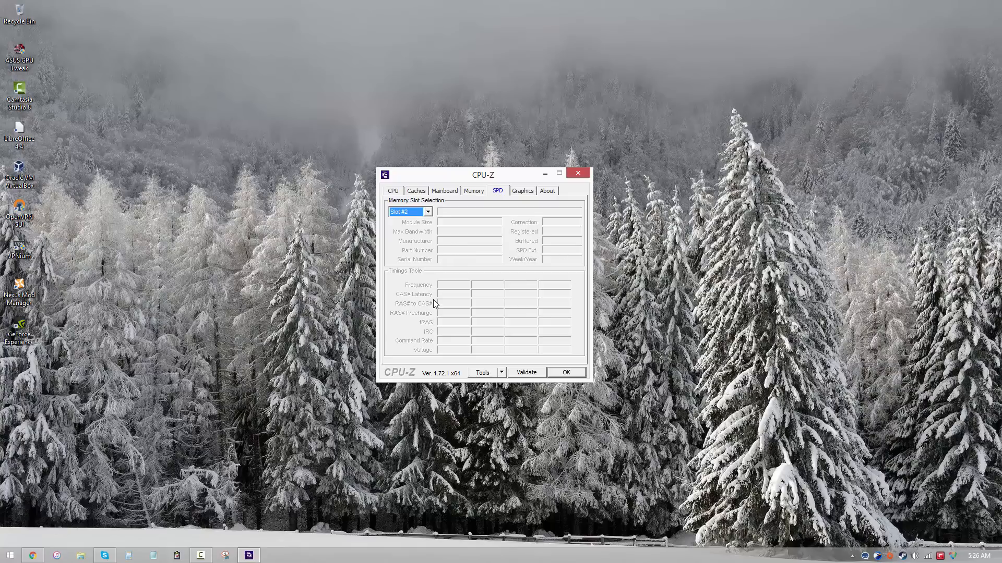
left_click(409, 211)
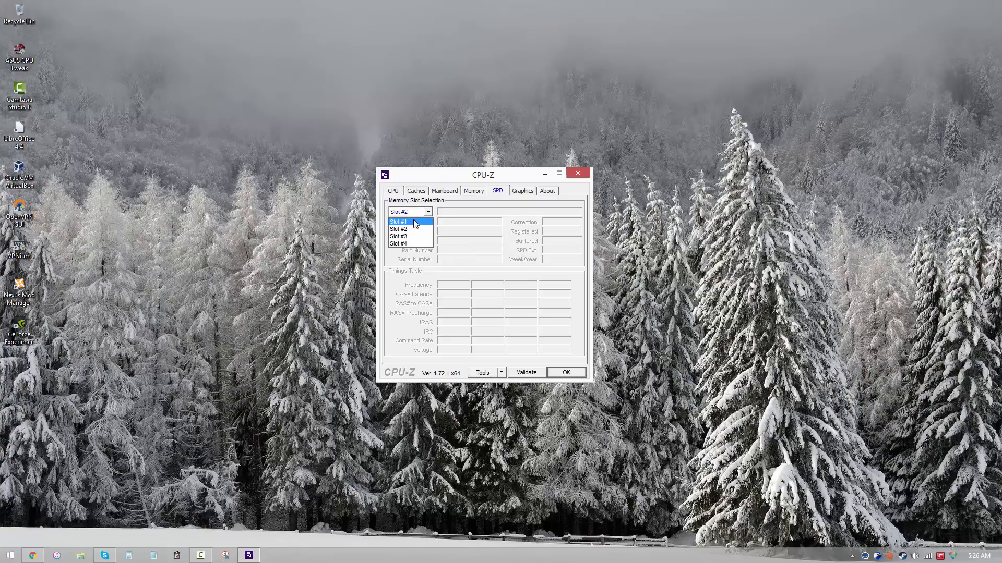
left_click(397, 222)
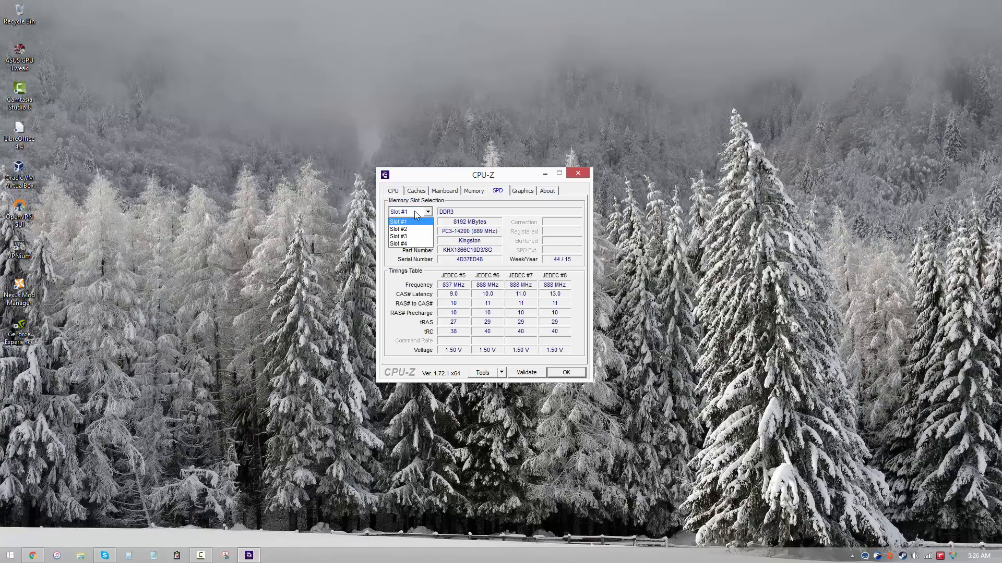
left_click(410, 212)
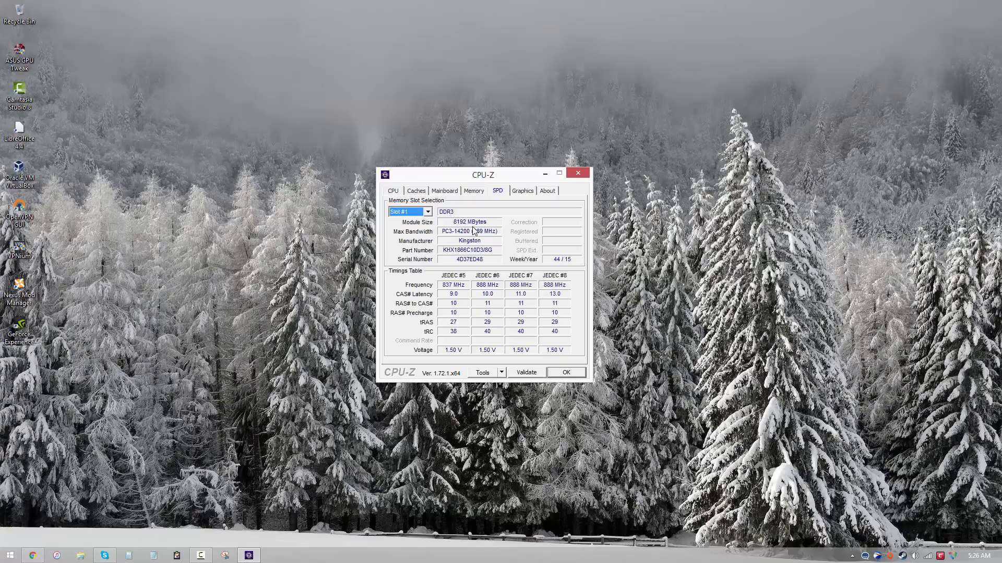
mouse_move(459, 255)
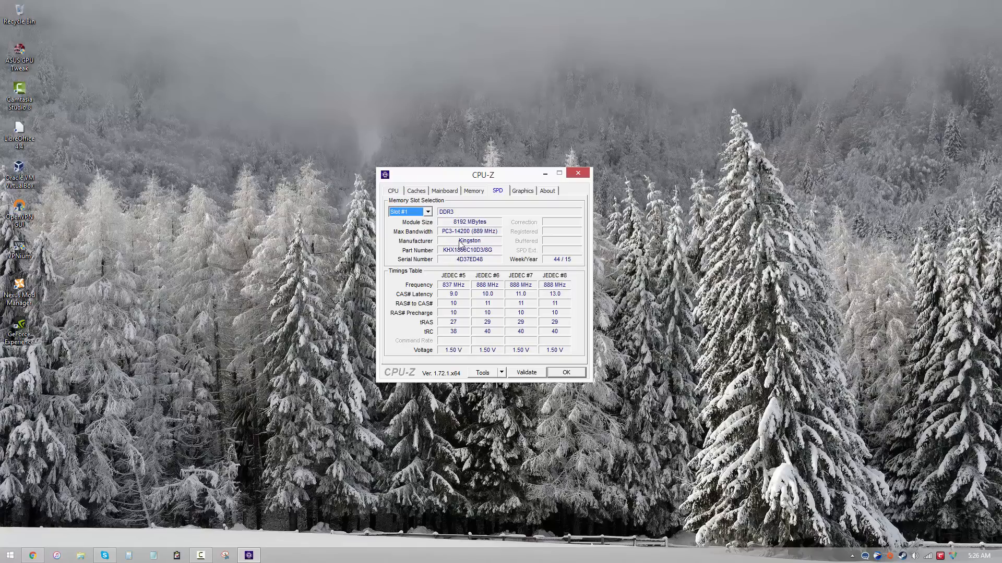
mouse_move(471, 246)
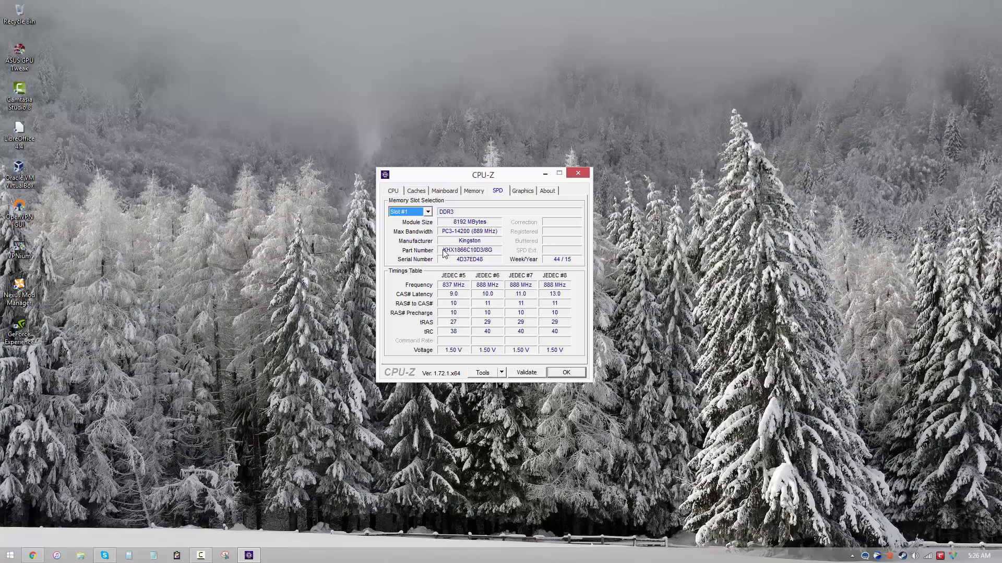
mouse_move(426, 274)
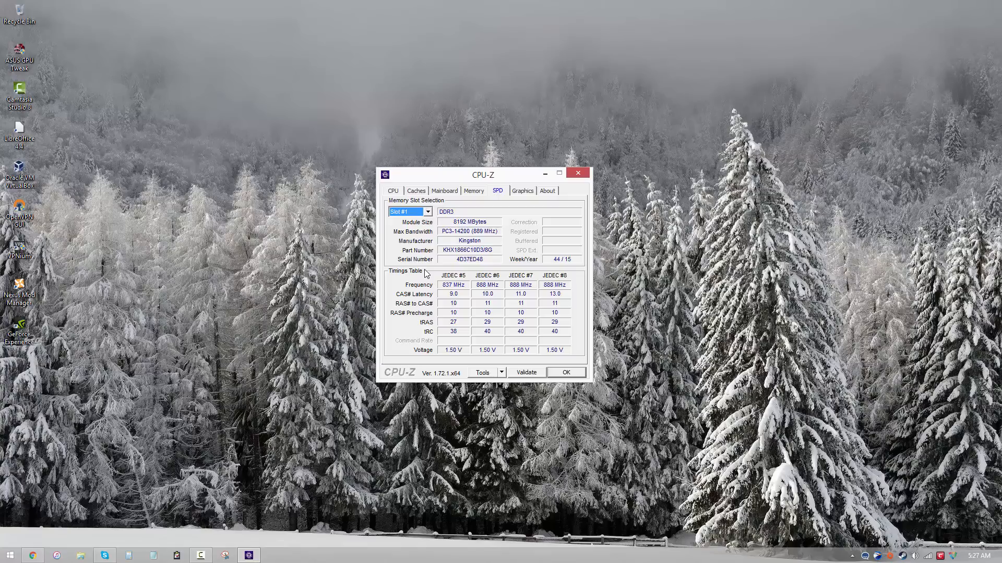
mouse_move(467, 281)
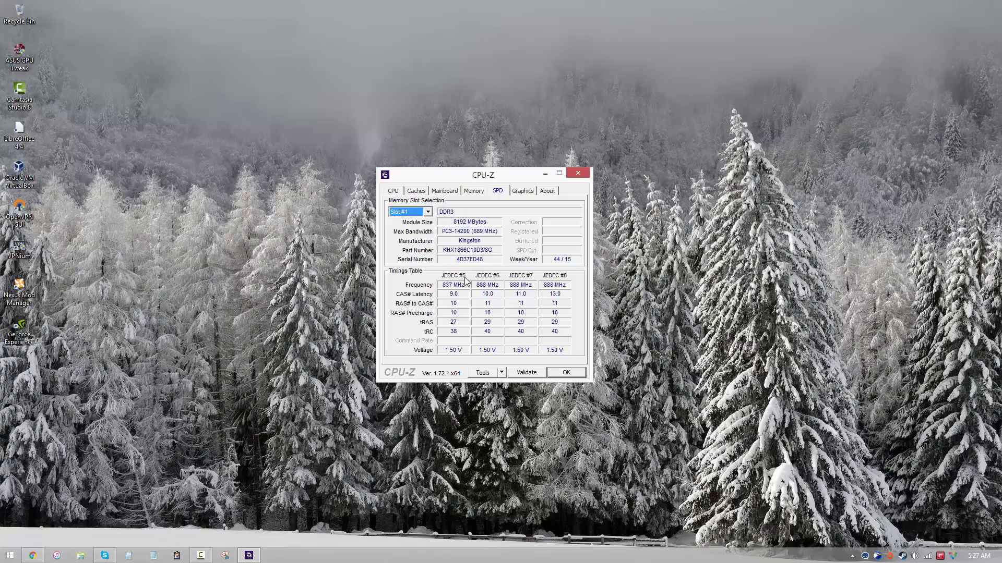
mouse_move(401, 337)
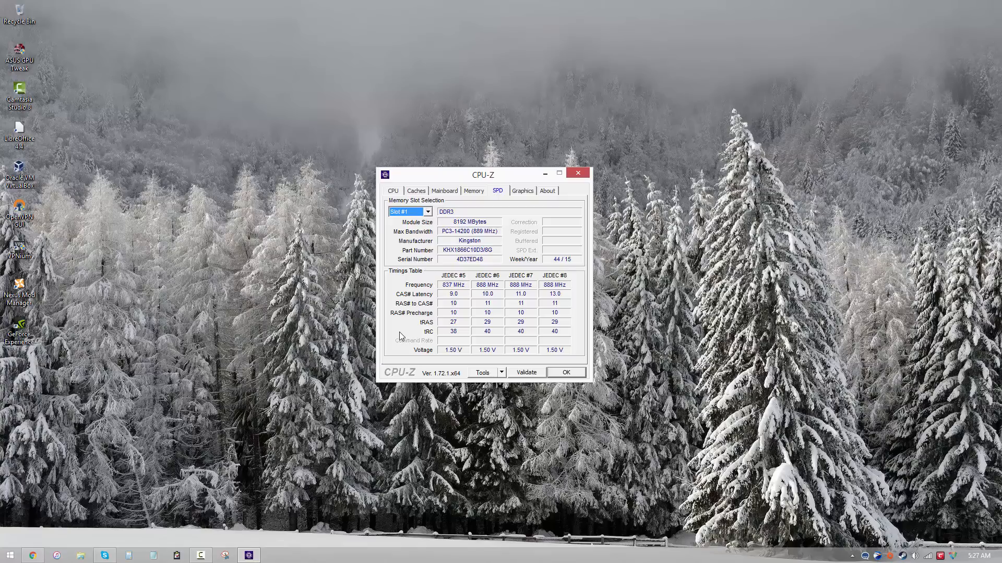
mouse_move(430, 277)
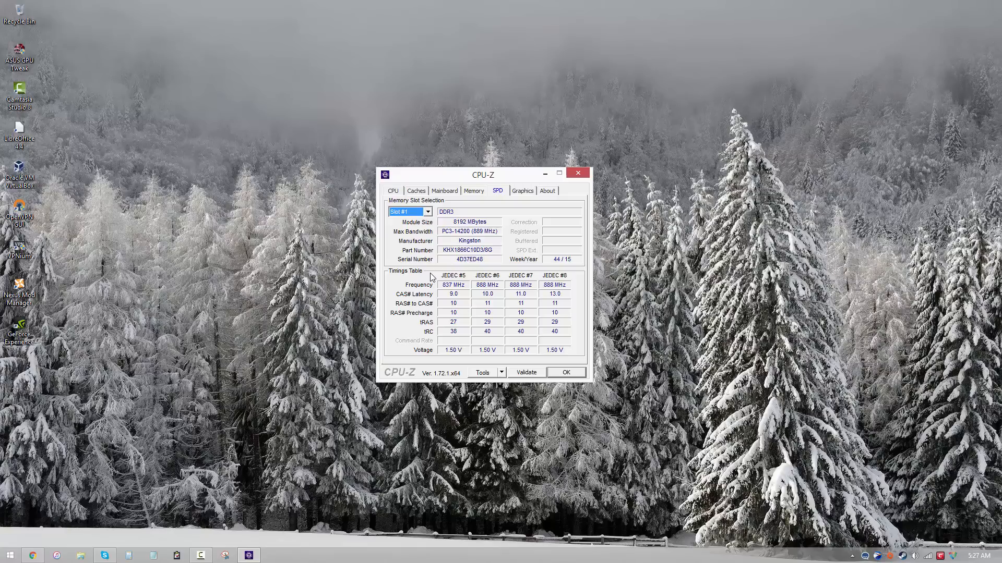
mouse_move(478, 226)
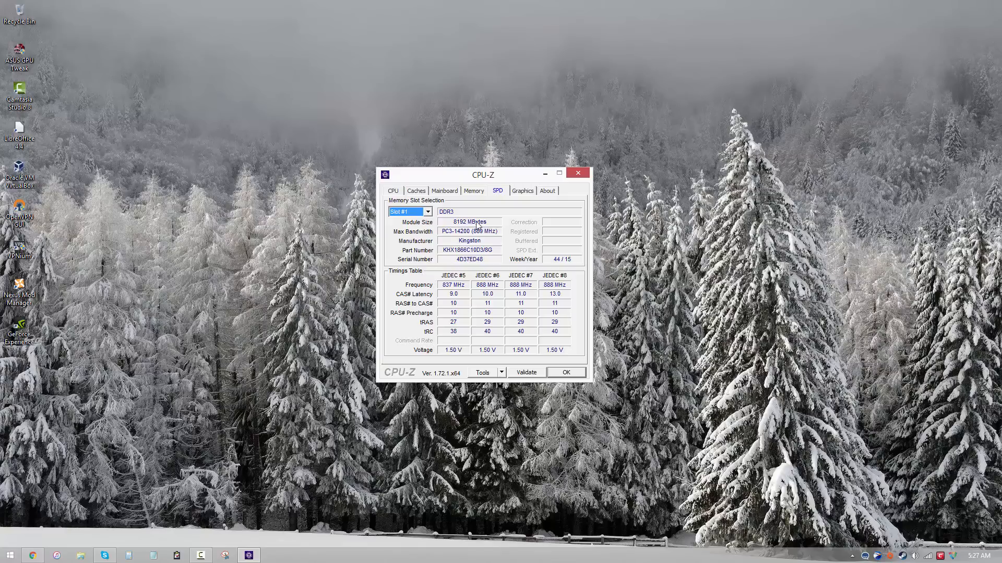
Step: Show the memory overview: 16 GB dual-channel DDR3 at 1099.7 MHz, CL 12.0
left_click(472, 190)
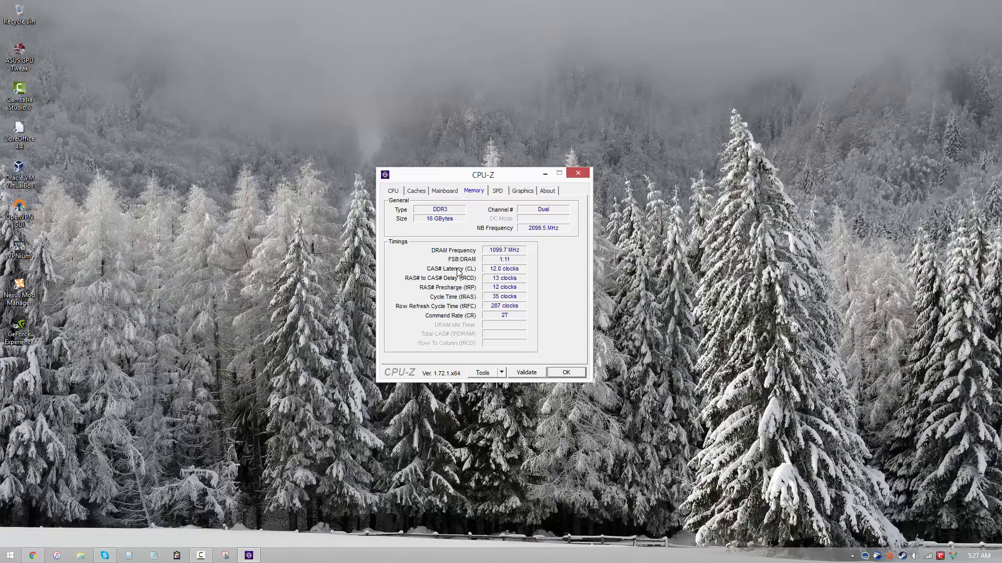
Step: Return to the SPD view of slot #1's 8192 MB Kingston DDR3 module and JEDEC timings
left_click(497, 190)
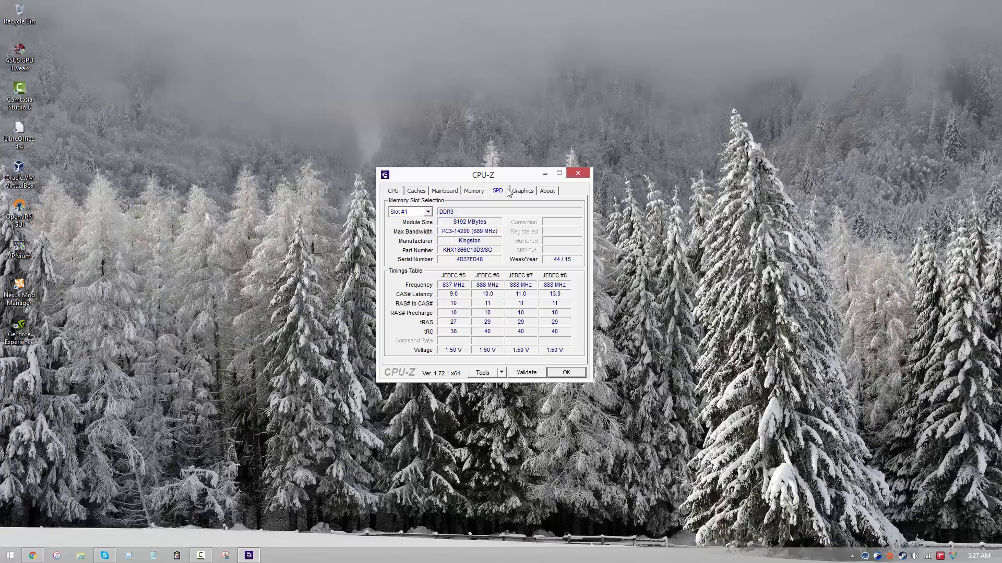
mouse_move(440, 297)
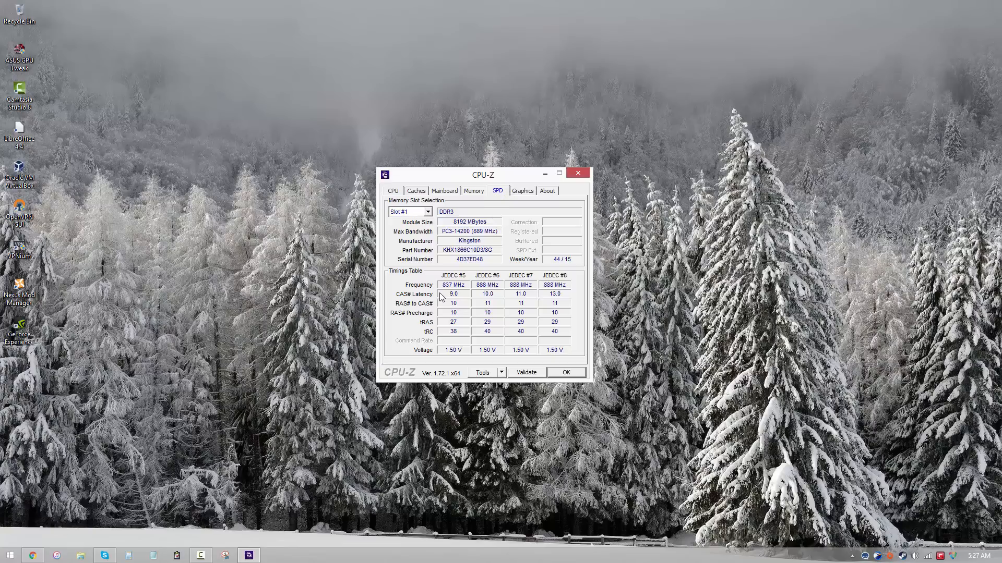
mouse_move(451, 297)
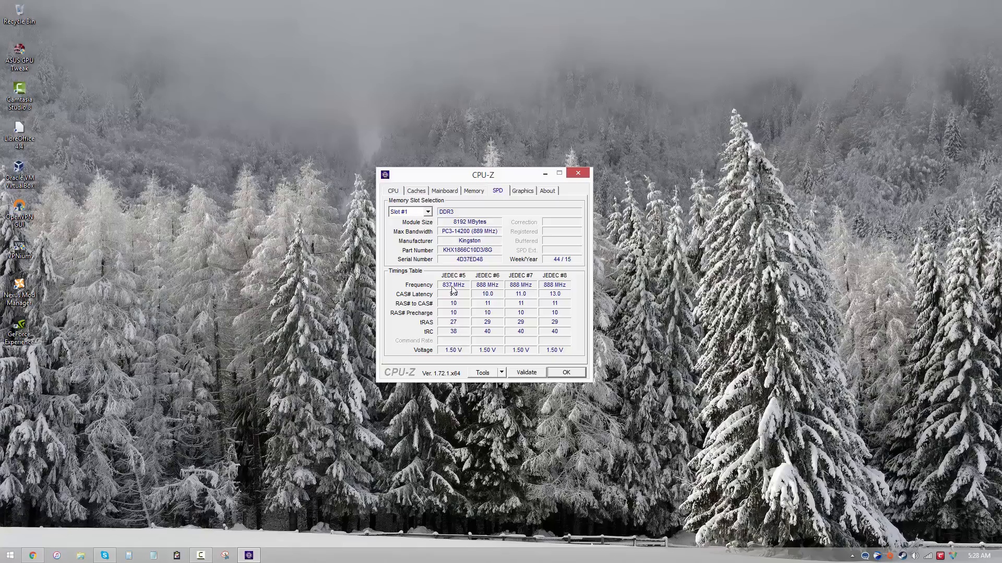
mouse_move(451, 291)
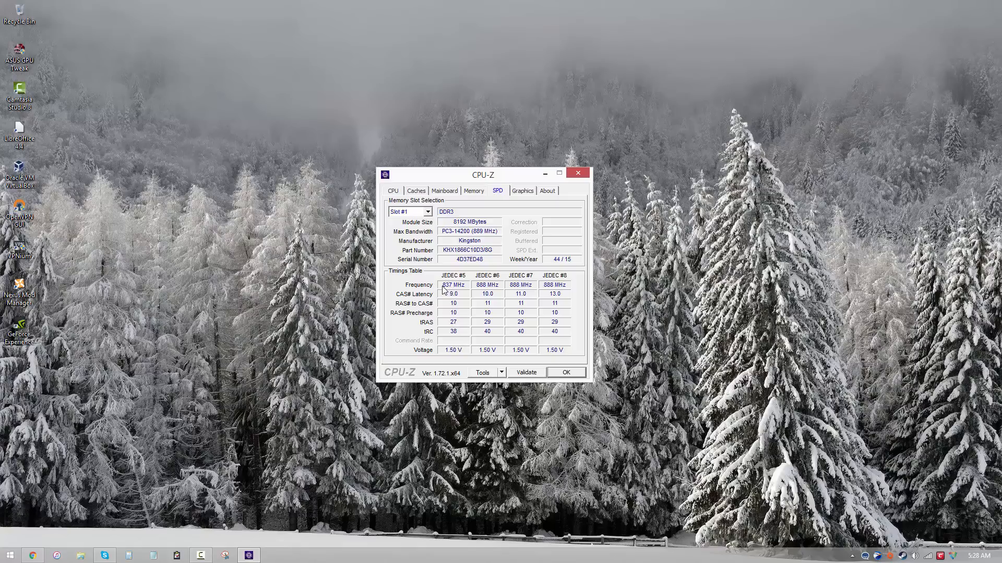
mouse_move(457, 289)
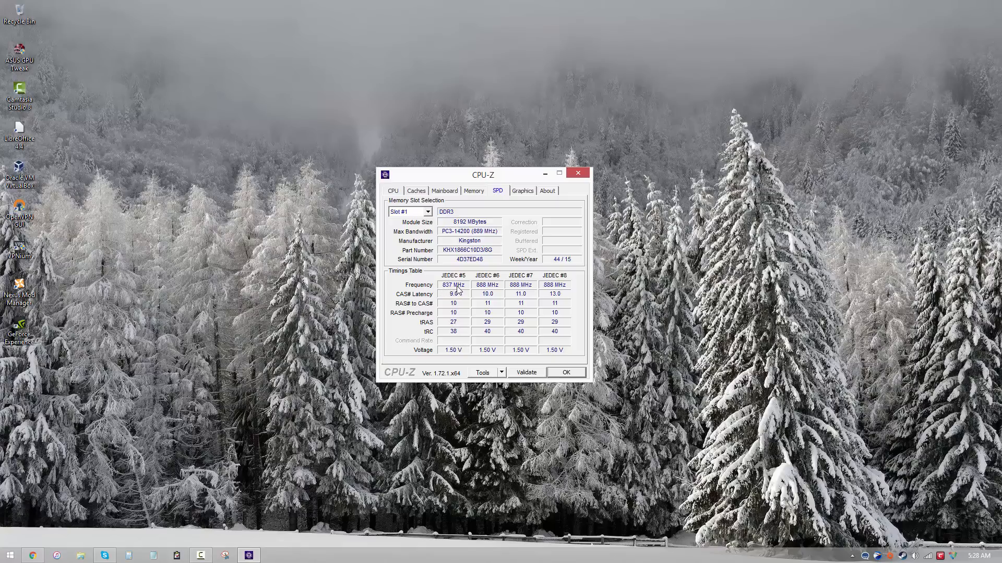
mouse_move(461, 287)
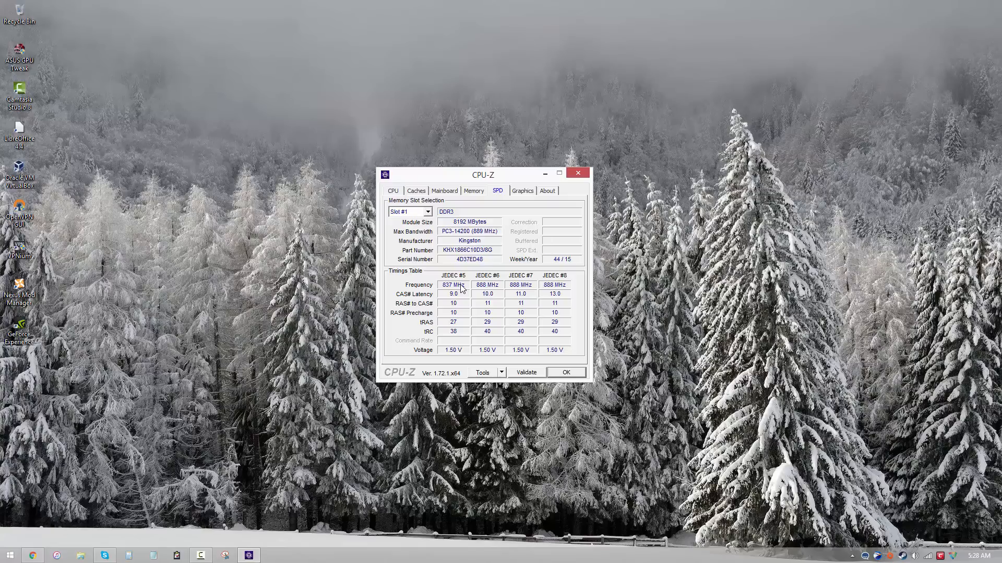
mouse_move(441, 293)
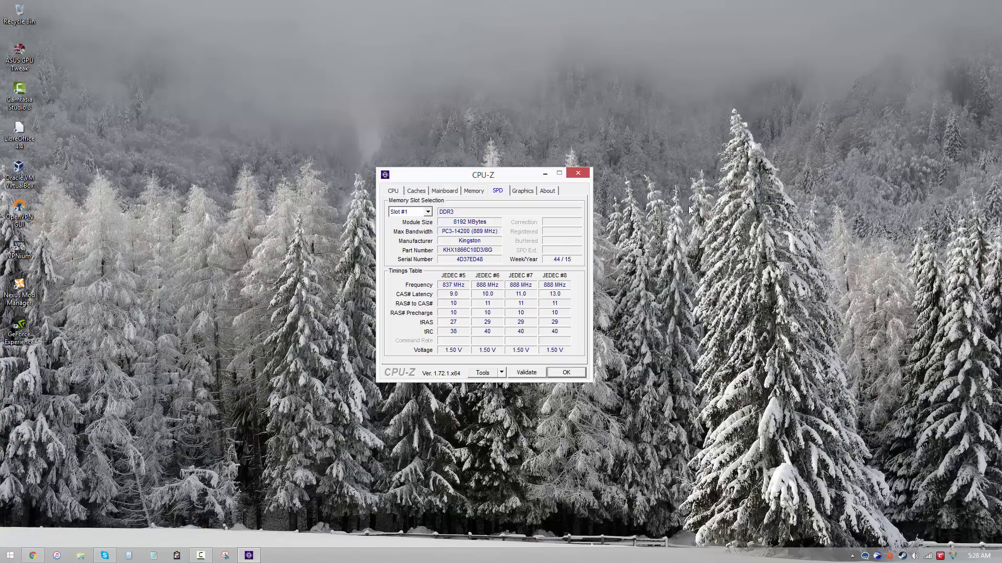
mouse_move(495, 261)
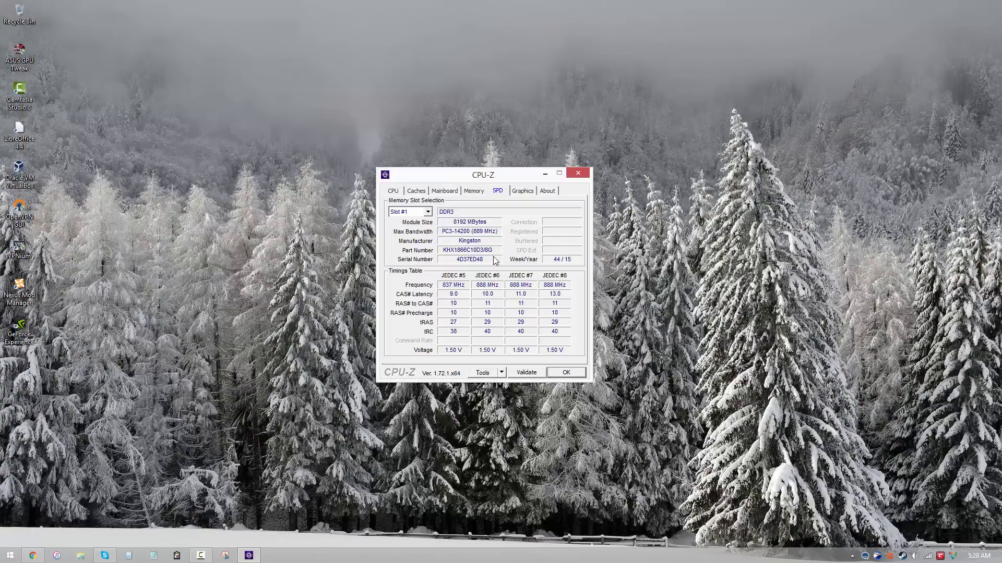
mouse_move(442, 295)
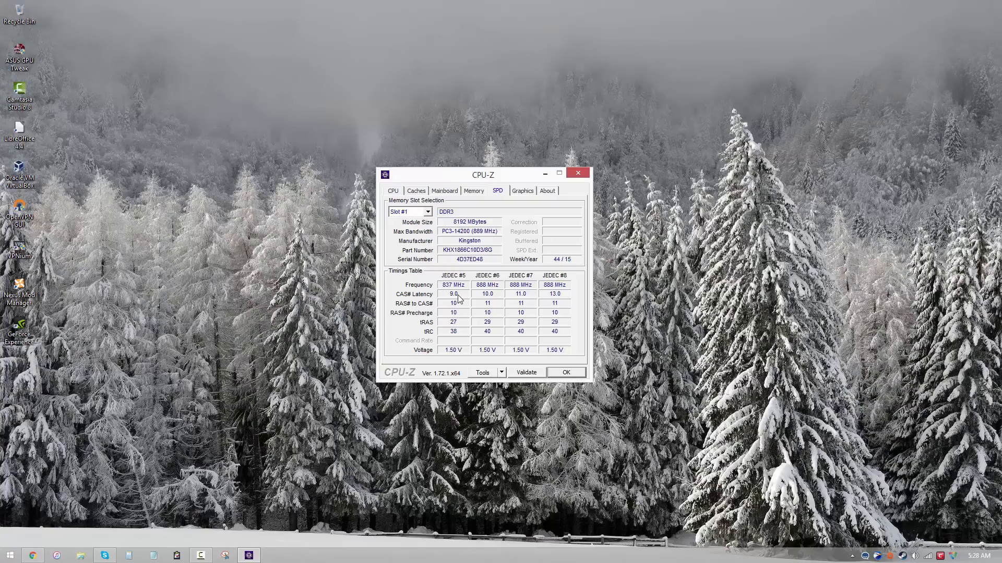
mouse_move(431, 301)
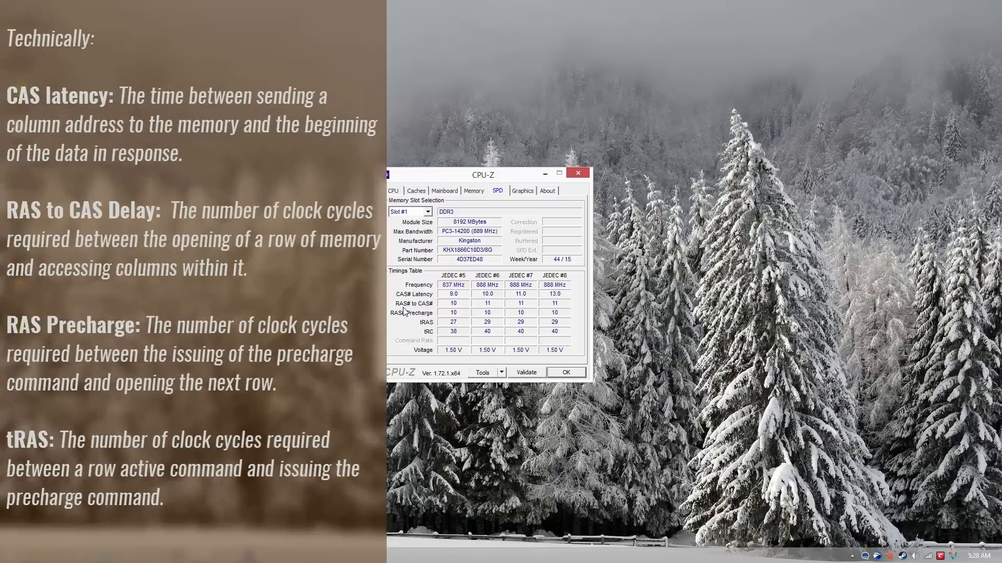
mouse_move(403, 321)
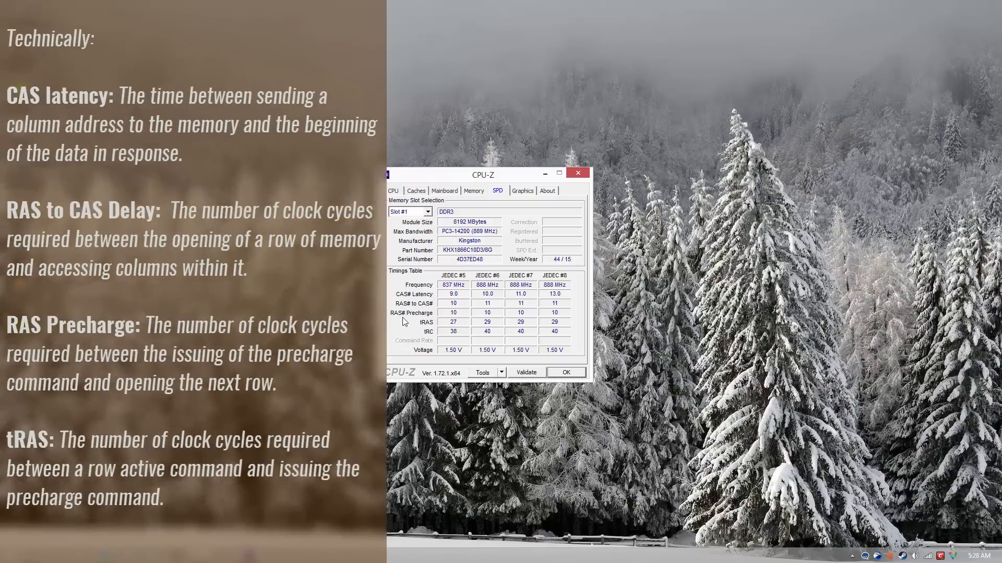
mouse_move(407, 332)
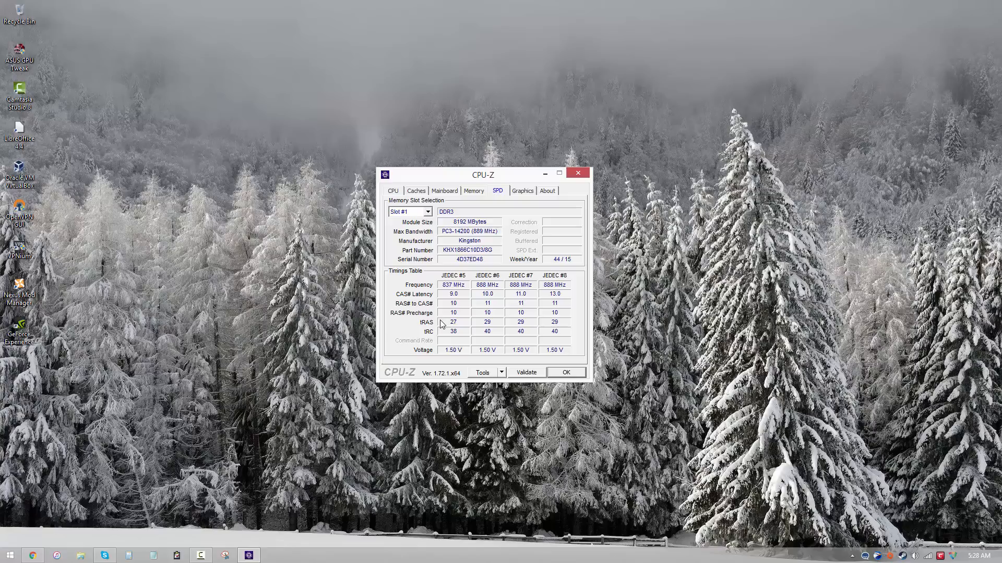
mouse_move(443, 291)
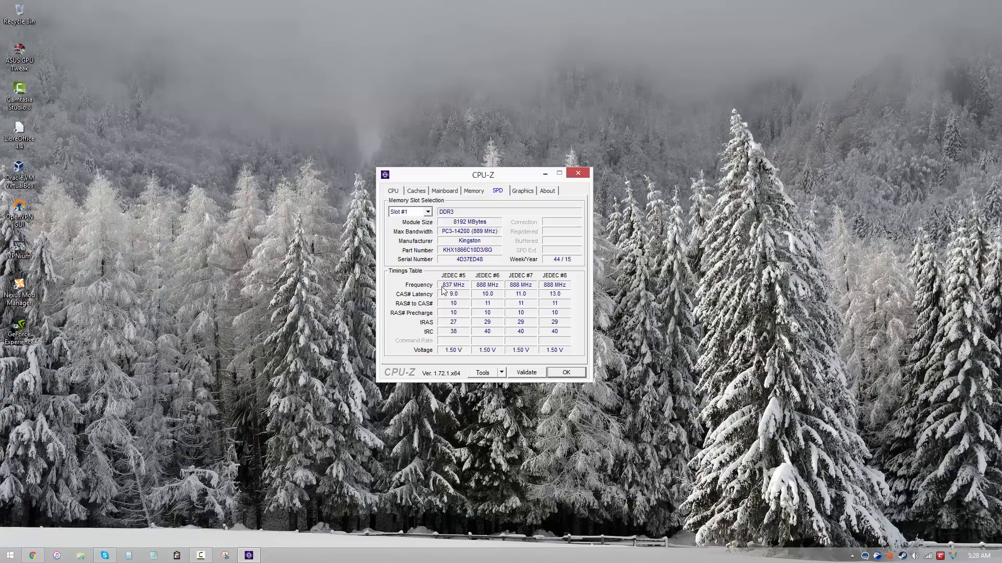
mouse_move(455, 290)
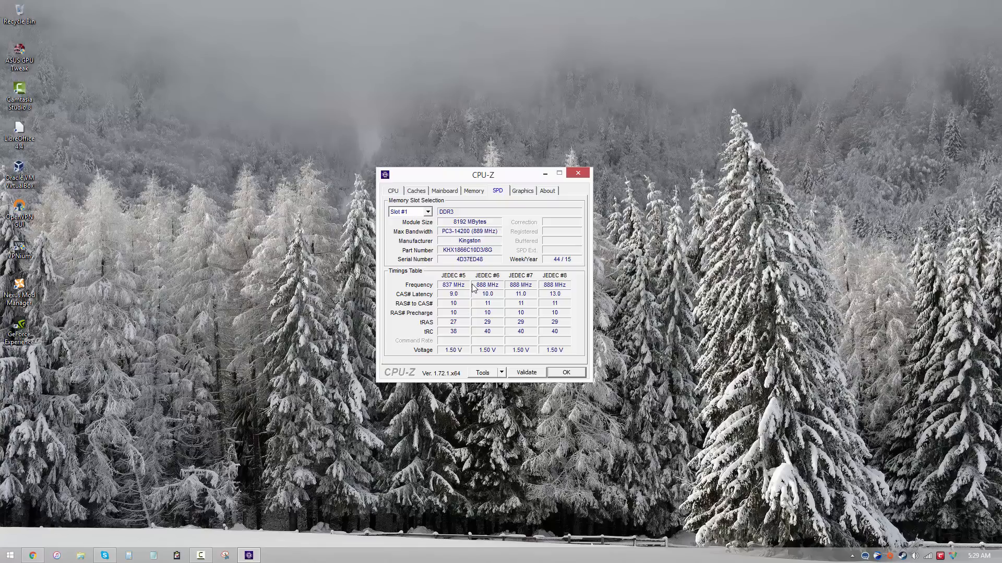
mouse_move(464, 298)
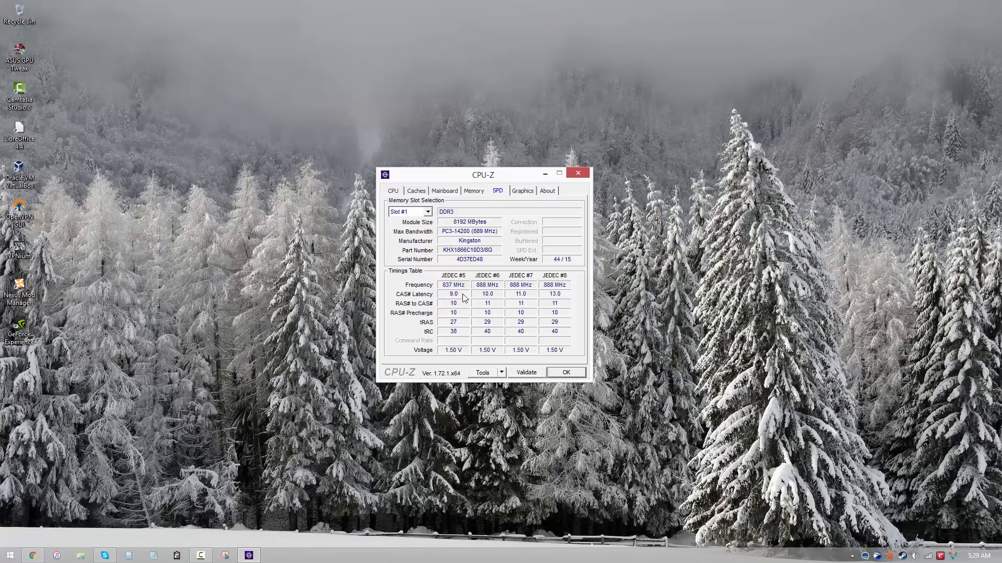